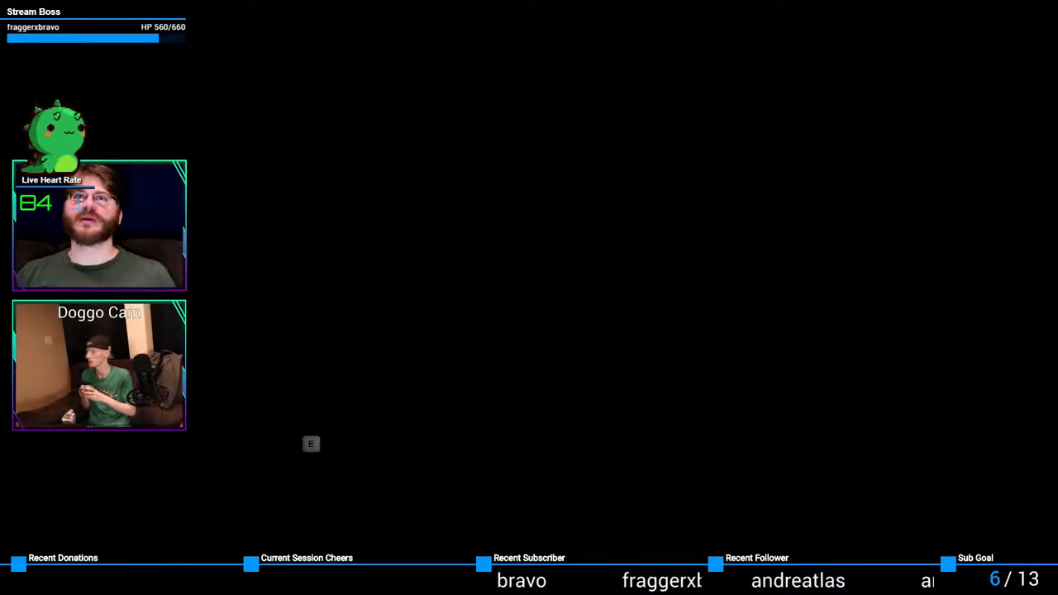
key(e)
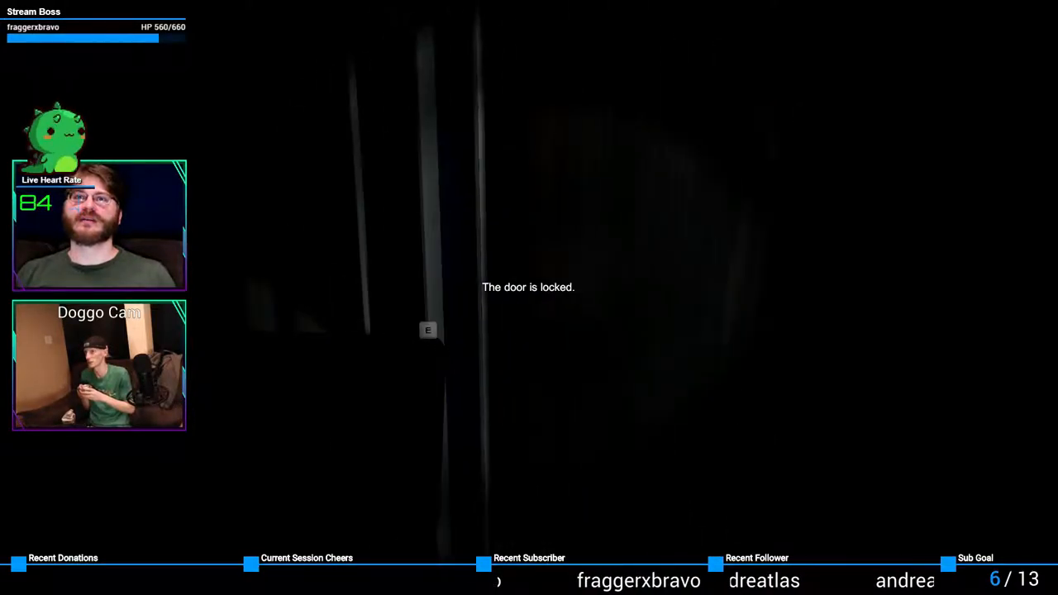